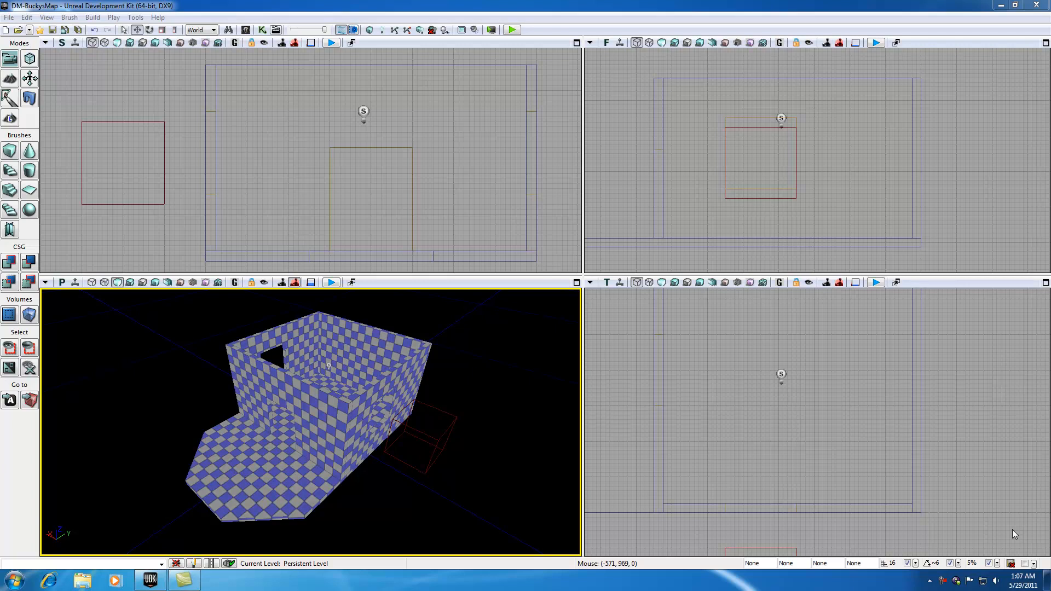
{"action": "mouse_move", "coordinate": [572, 528]}
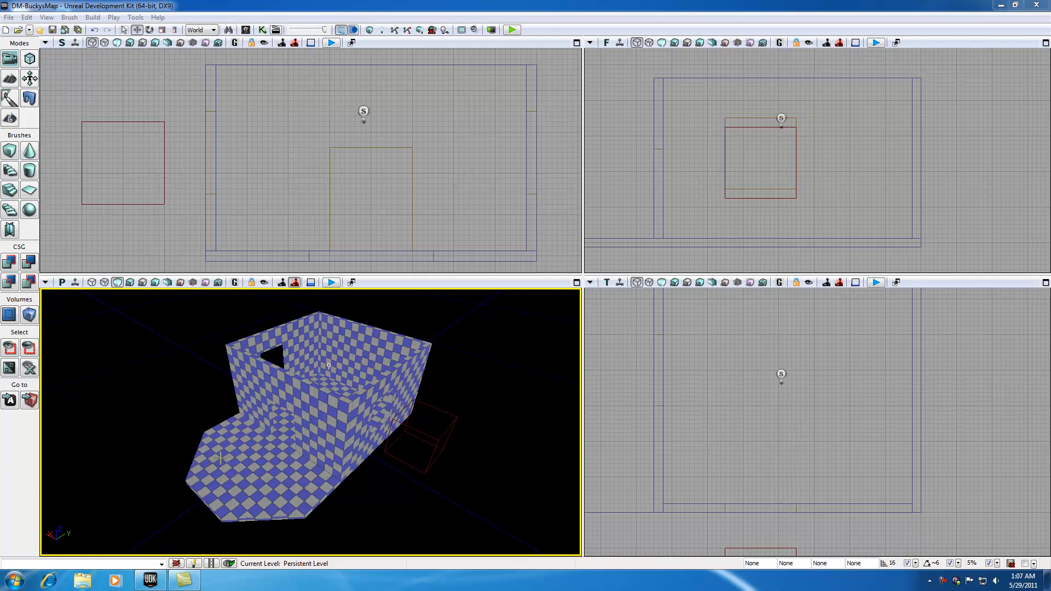
{"action": "mouse_move", "coordinate": [30, 171]}
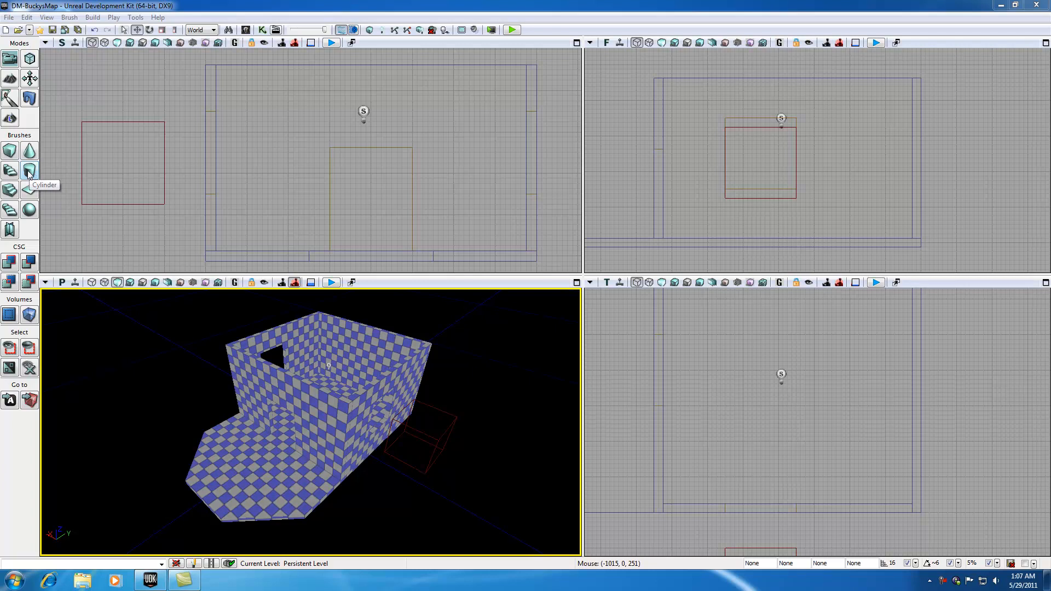
Set the cylinder brush to 576 units high, 32 outer radius, 8 sides, solid rather than hollow.
{"action": "left_click", "coordinate": [30, 170]}
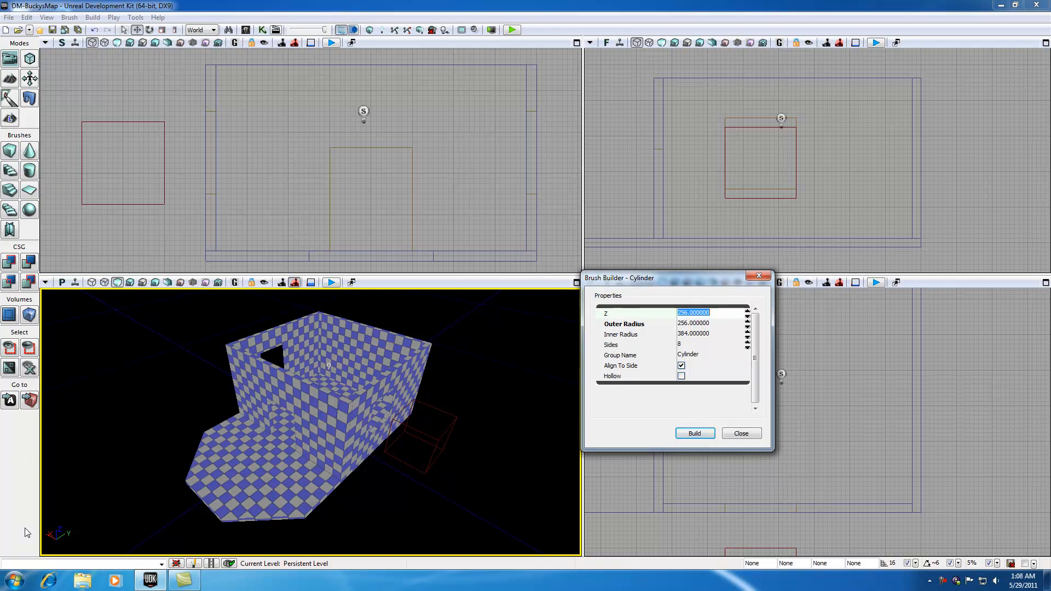
{"action": "mouse_move", "coordinate": [57, 538]}
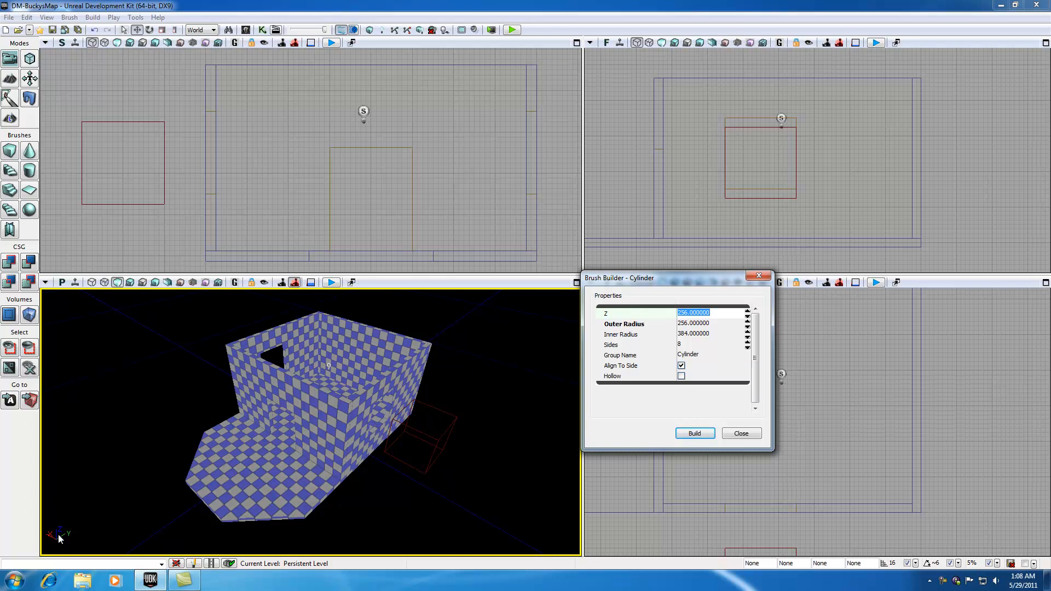
{"action": "mouse_move", "coordinate": [737, 333]}
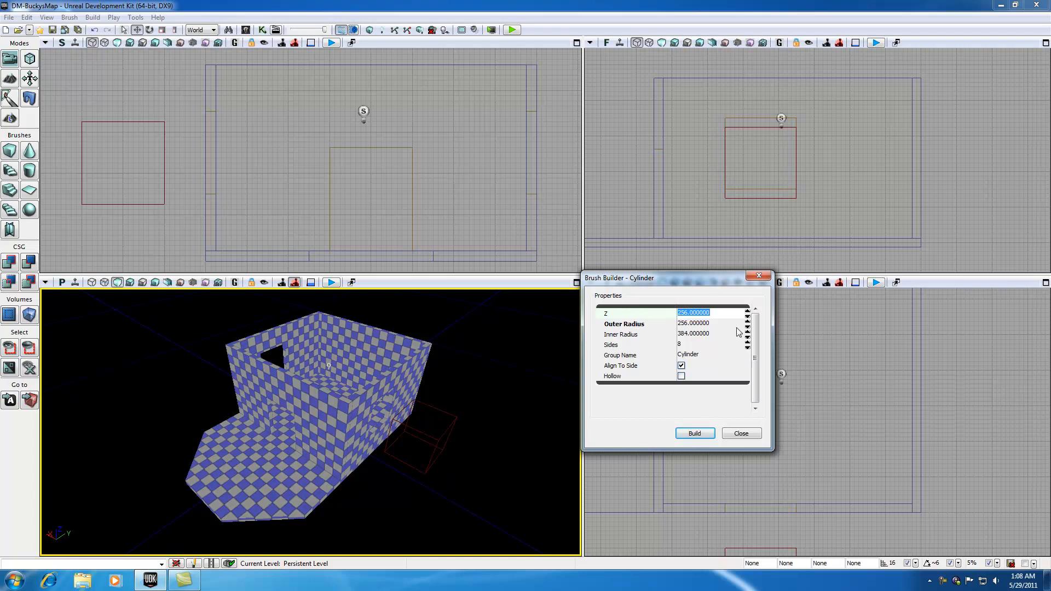
{"action": "type", "text": "576"}
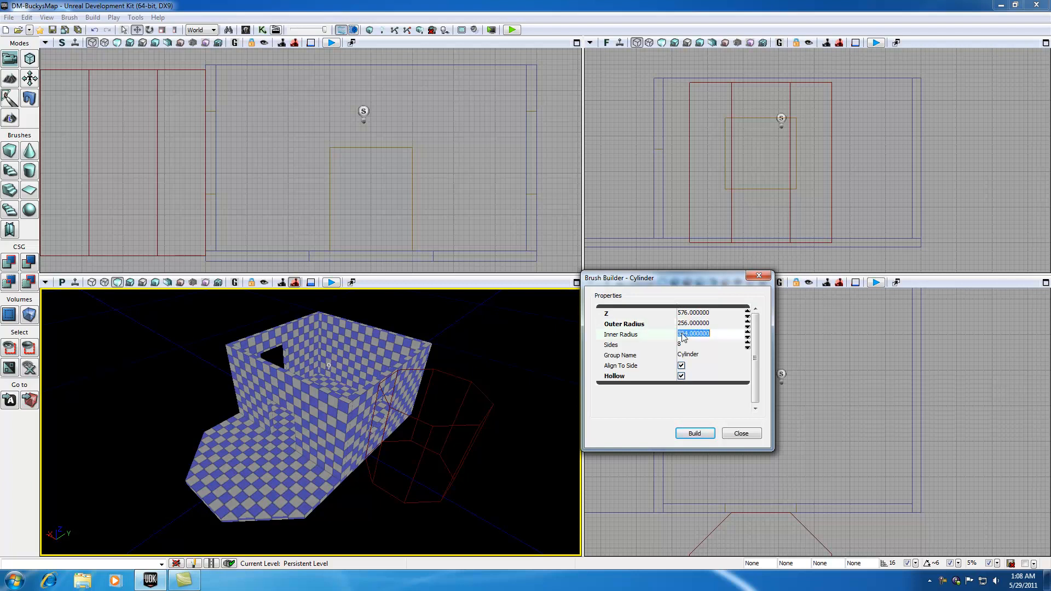
{"action": "type", "text": "200"}
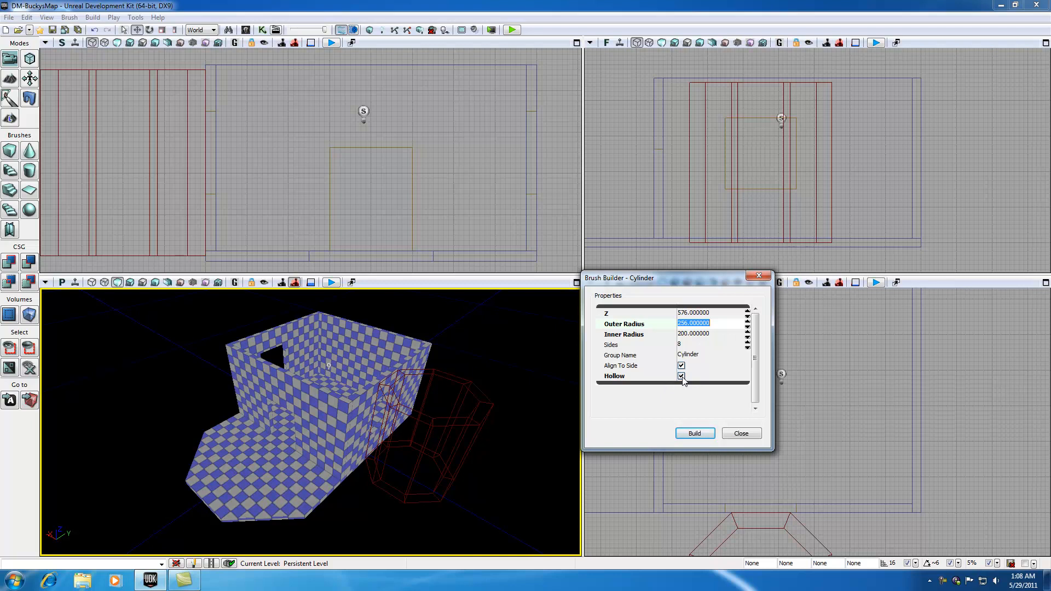
{"action": "left_click", "coordinate": [681, 376]}
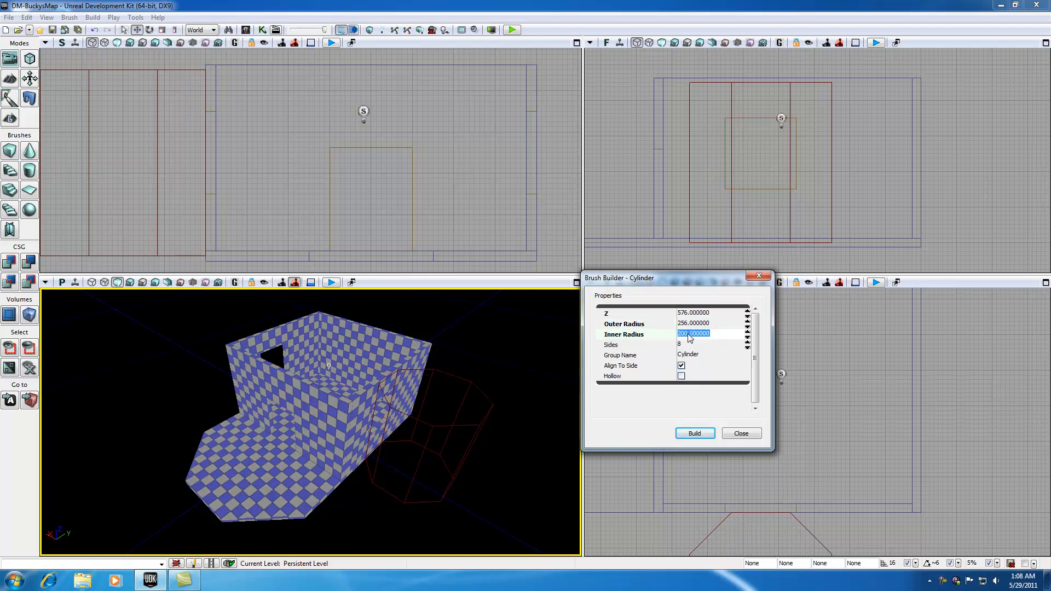
{"action": "left_click", "coordinate": [694, 323]}
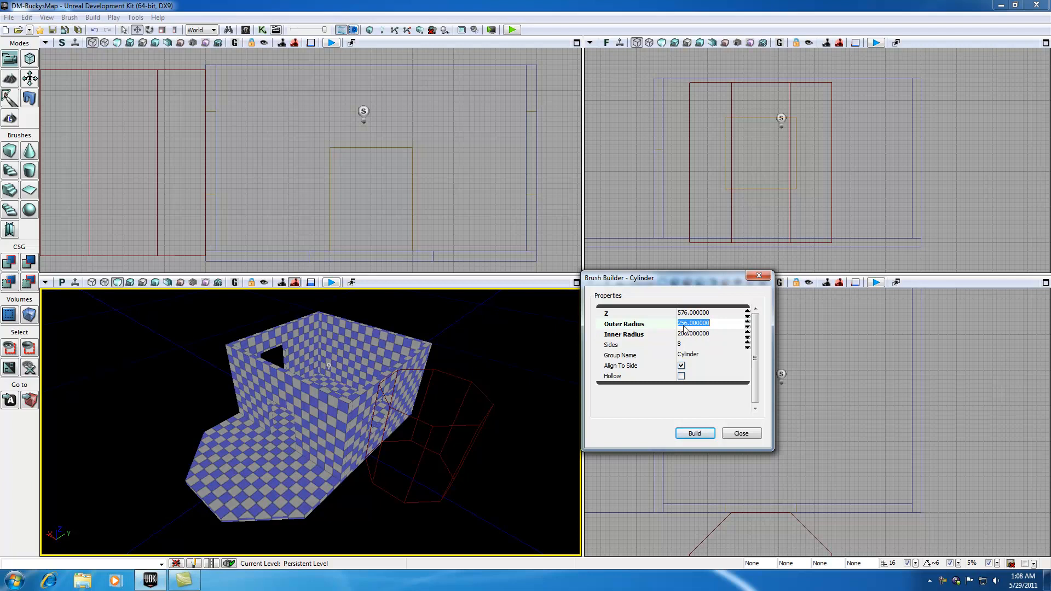
{"action": "left_click", "coordinate": [696, 334]}
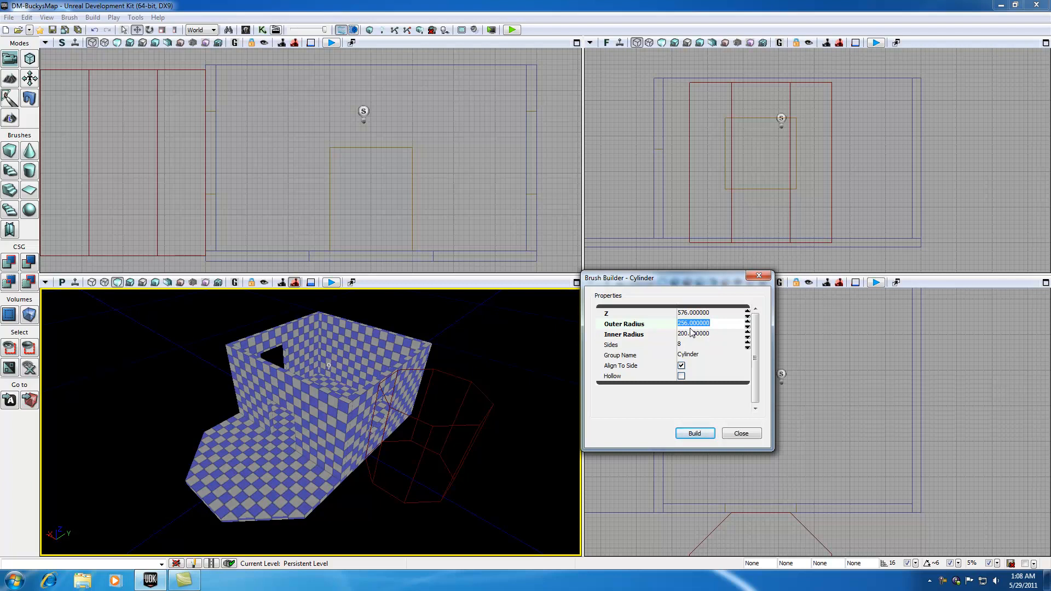
{"action": "left_click", "coordinate": [681, 377]}
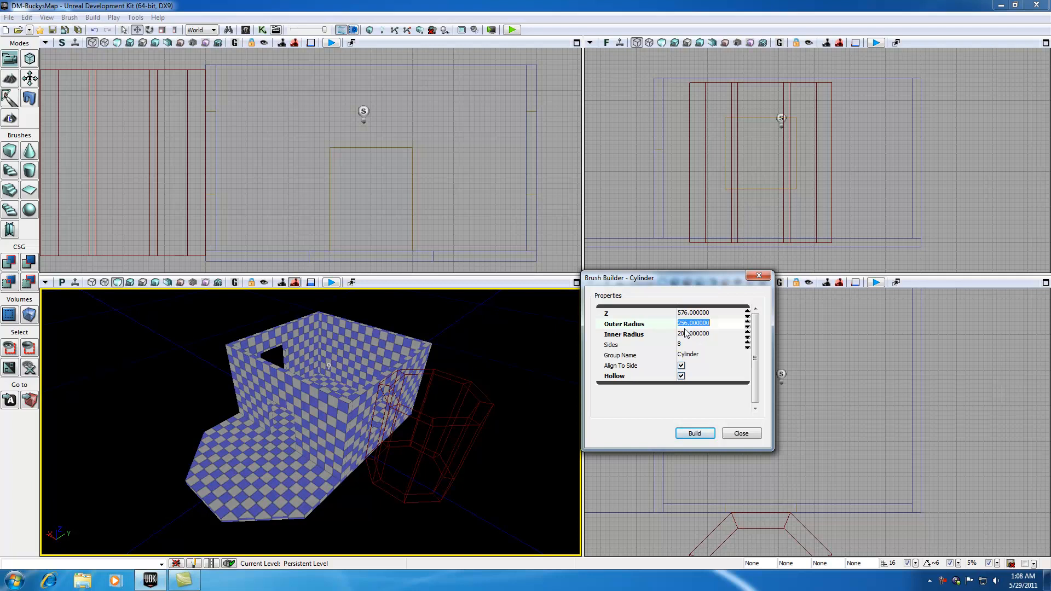
{"action": "left_click", "coordinate": [681, 376]}
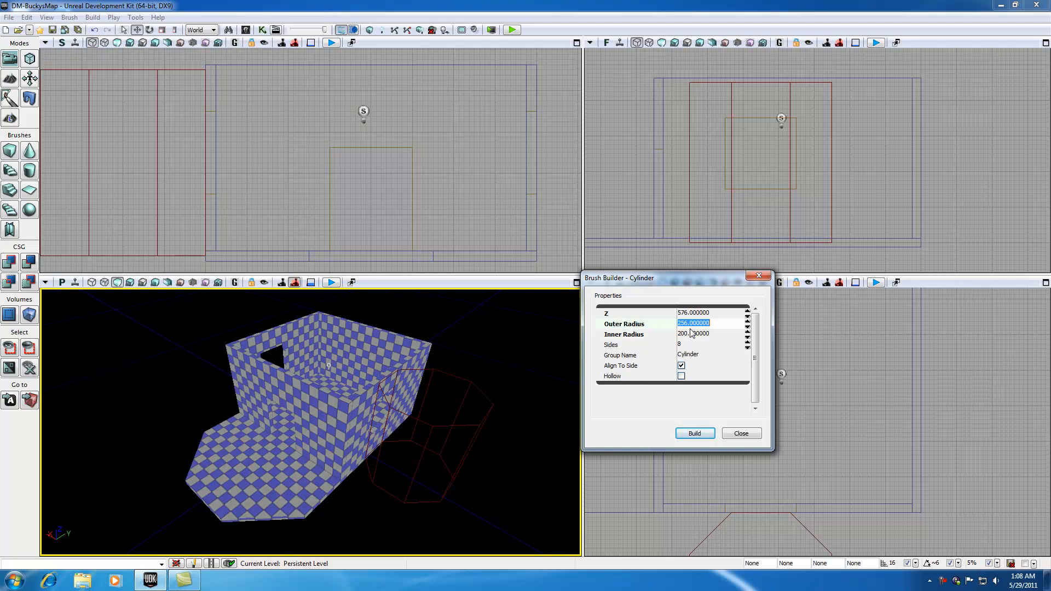
{"action": "type", "text": "32"}
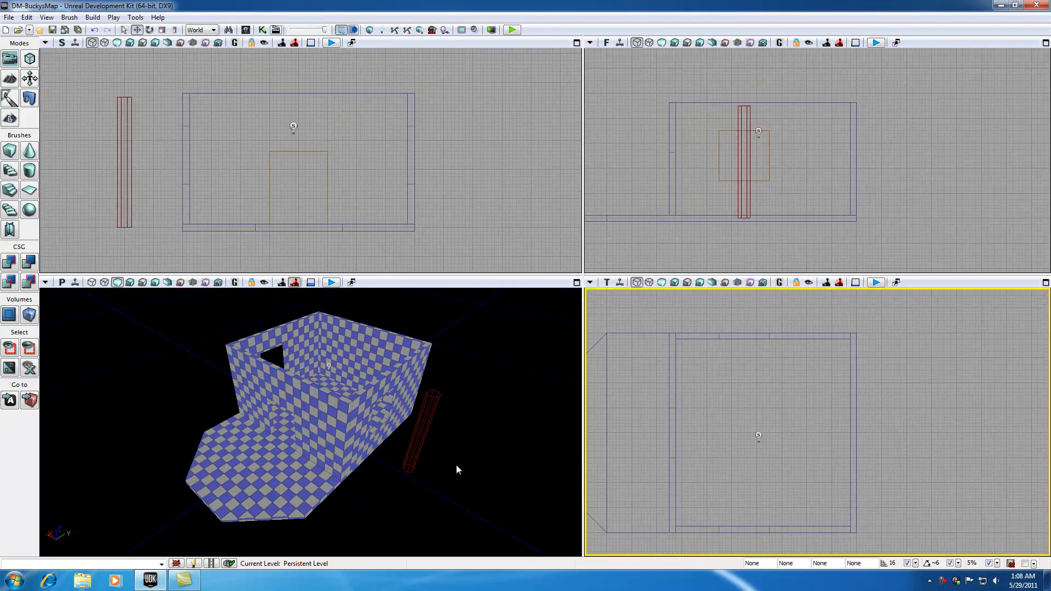
Select the red builder cylinder brush in the viewport.
{"action": "left_click", "coordinate": [419, 436]}
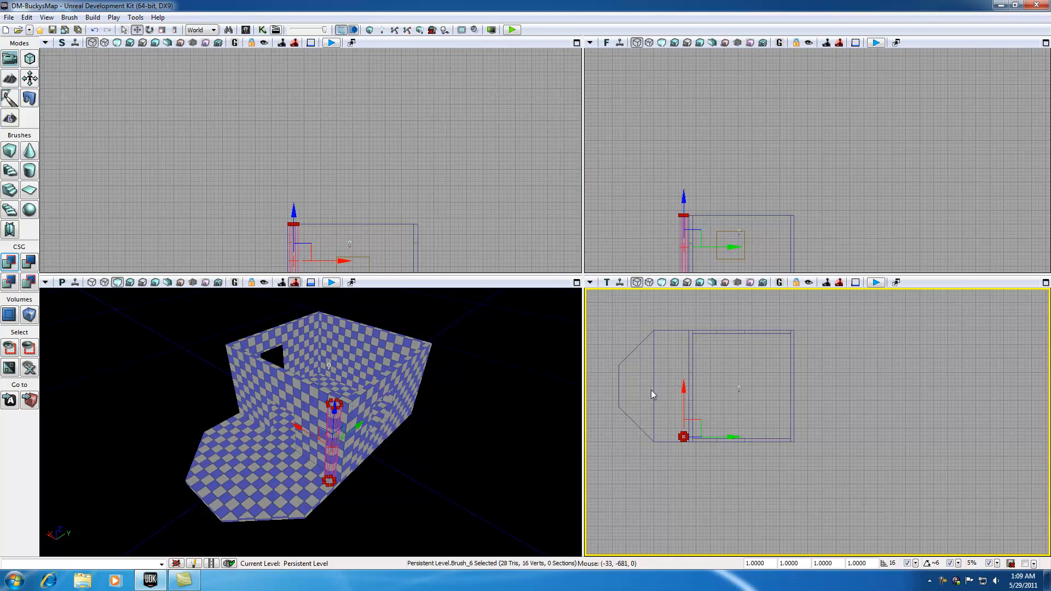
{"action": "mouse_move", "coordinate": [380, 460]}
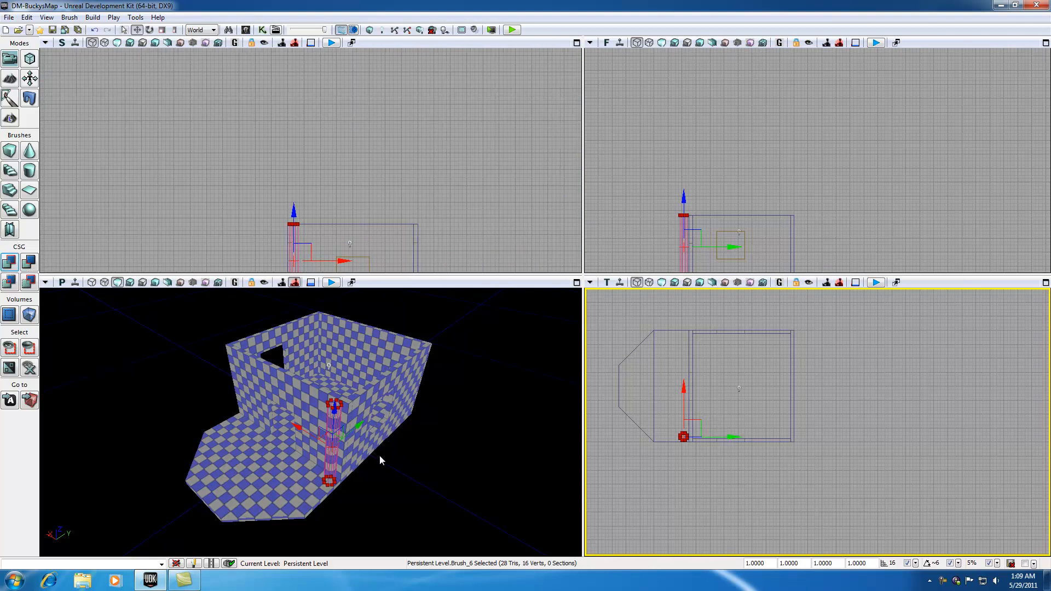
{"action": "mouse_move", "coordinate": [677, 460]}
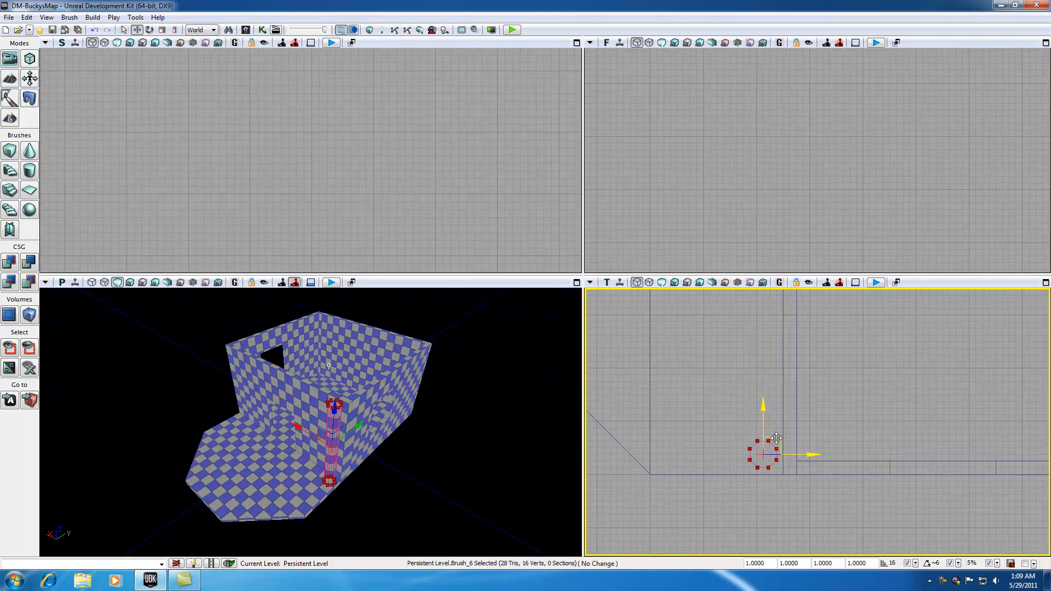
Drag the cylinder brush to the porch corner, zoom the top view out, and move it clear of the house.
{"action": "left_click_drag", "start_coordinate": [774, 439], "coordinate": [667, 443]}
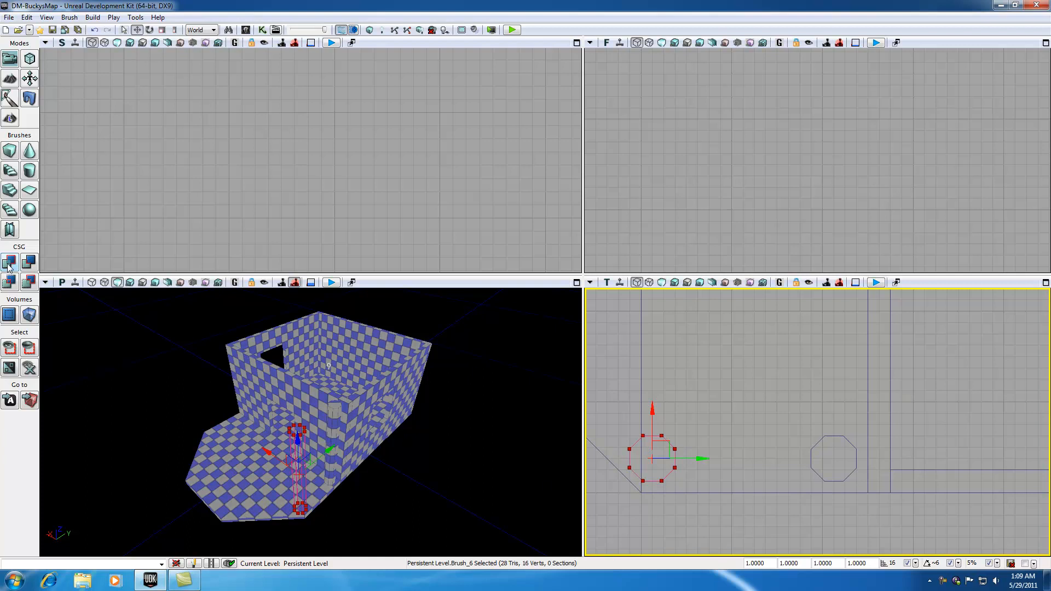
{"action": "mouse_move", "coordinate": [647, 463]}
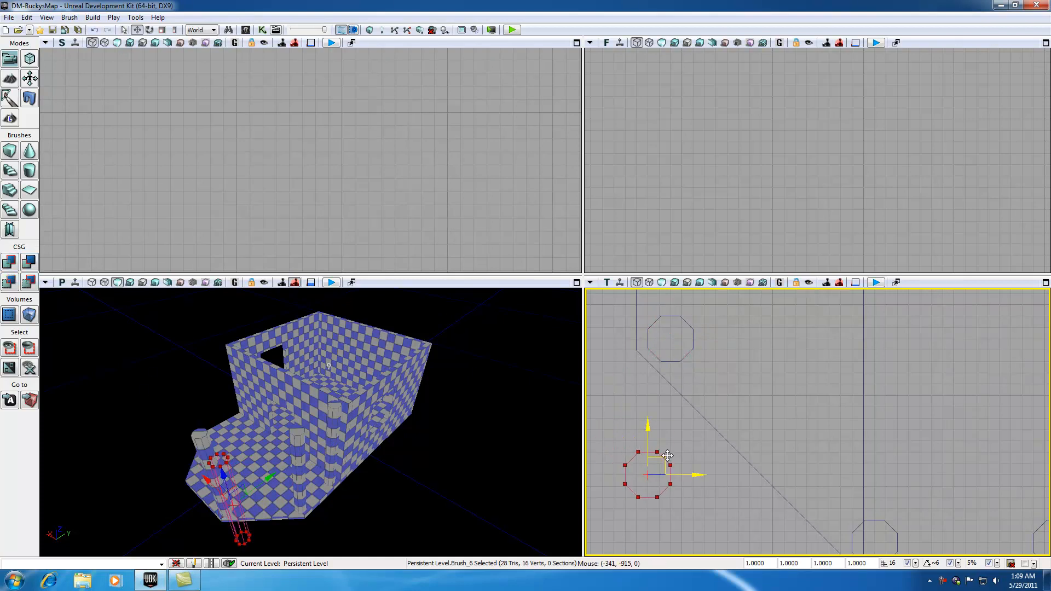
{"action": "left_click_drag", "start_coordinate": [666, 456], "coordinate": [731, 489]}
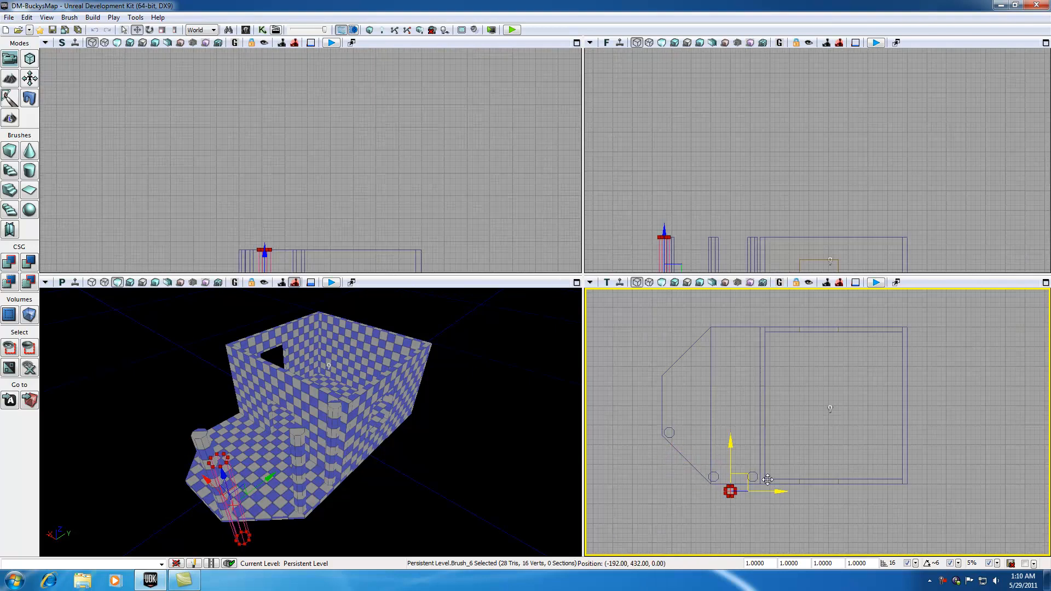
{"action": "left_click_drag", "start_coordinate": [730, 490], "coordinate": [975, 460]}
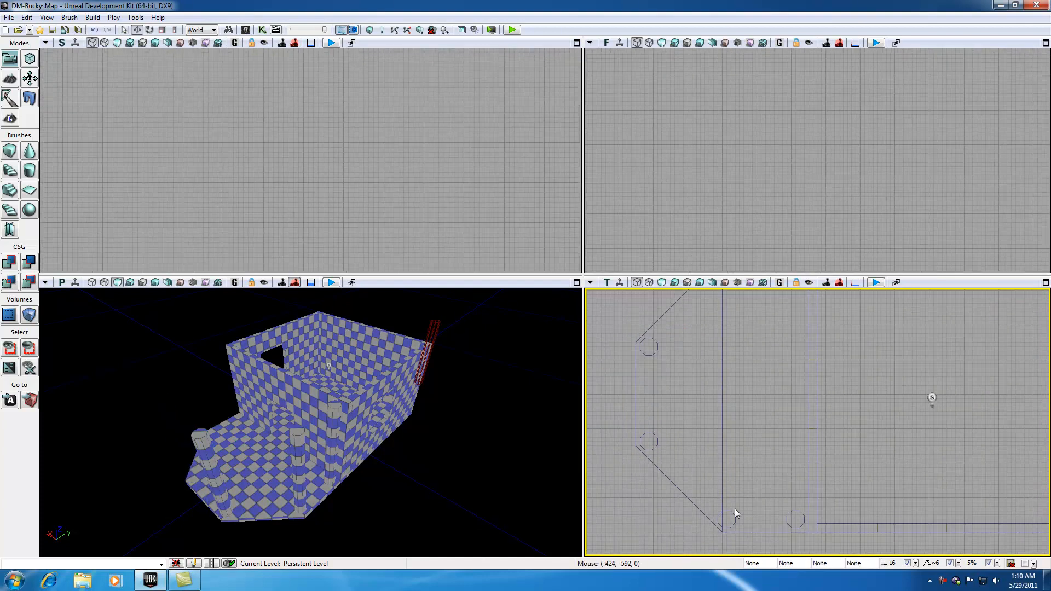
Rebuild geometry for visible levels and dismiss the Map Check report.
{"action": "left_click", "coordinate": [727, 524]}
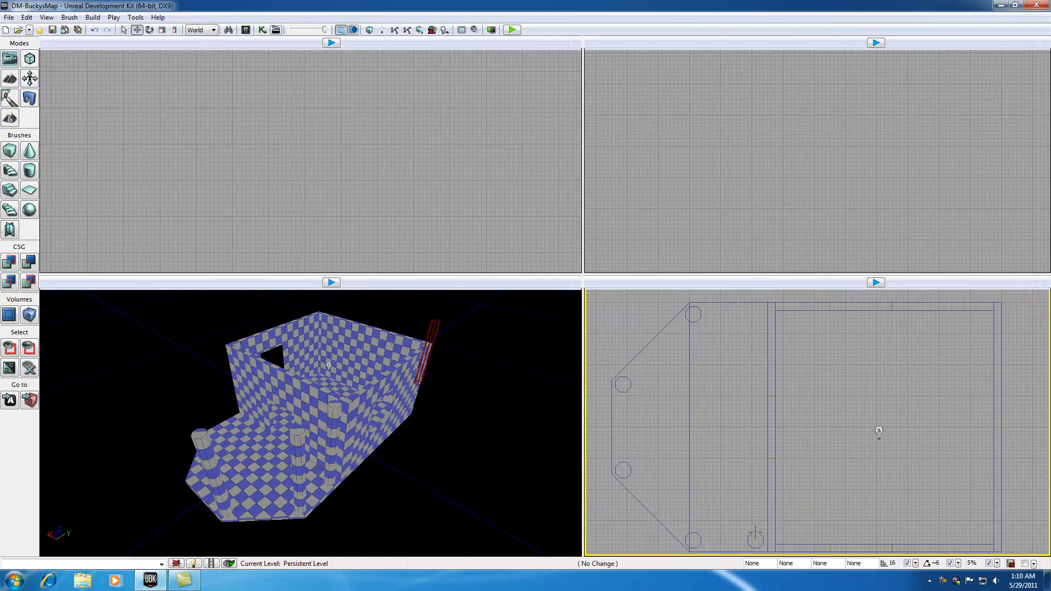
{"action": "left_click", "coordinate": [757, 392]}
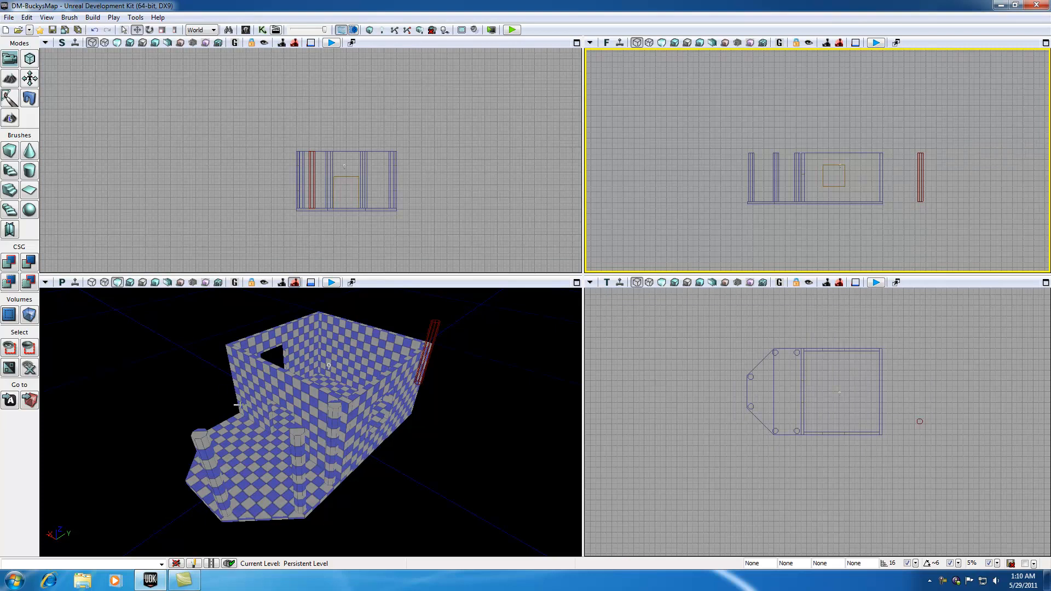
{"action": "mouse_move", "coordinate": [369, 29]}
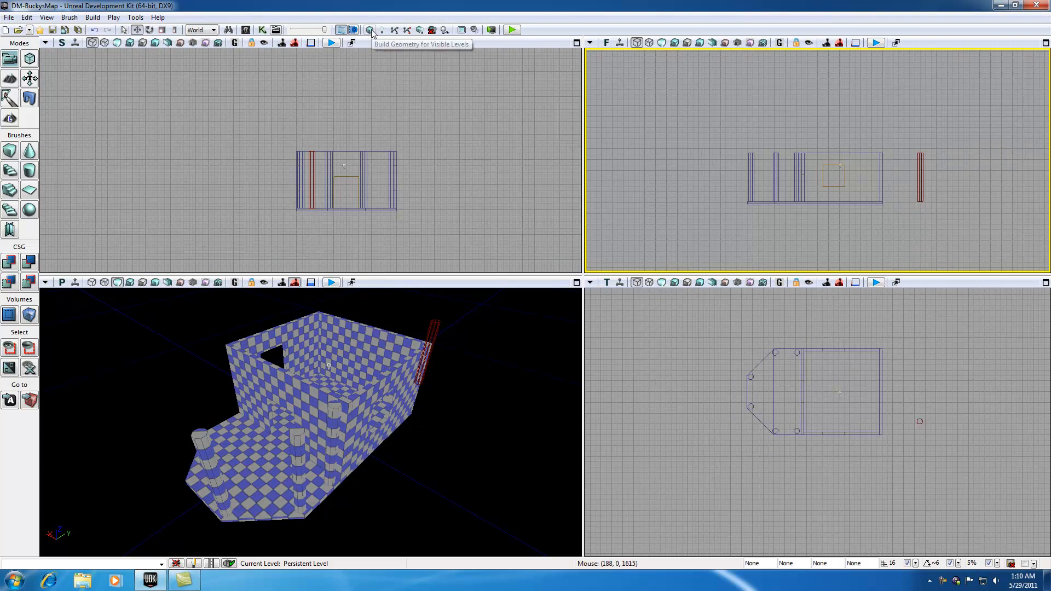
{"action": "left_click", "coordinate": [370, 29]}
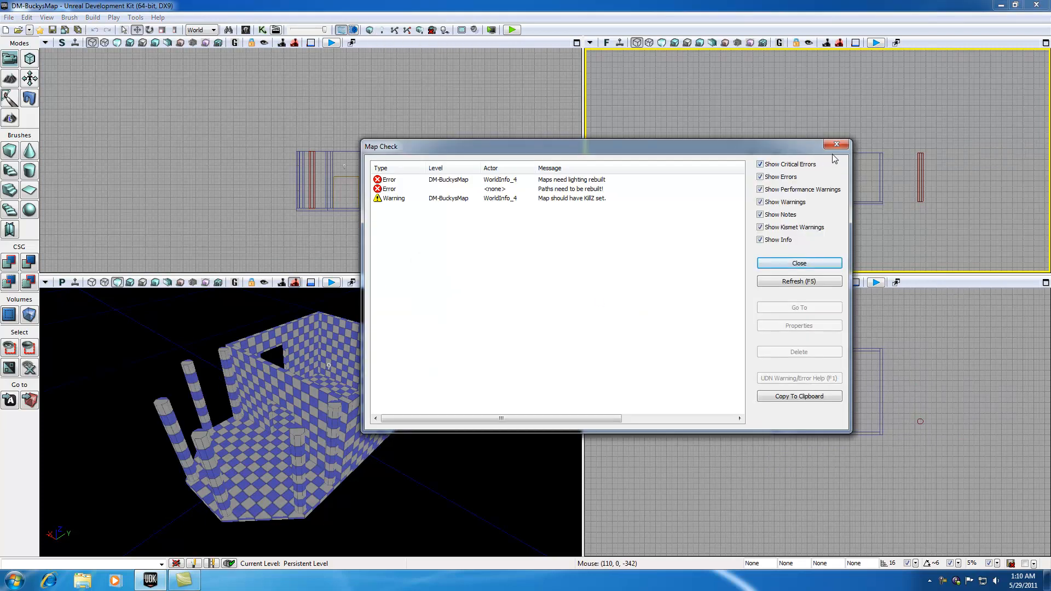
{"action": "left_click", "coordinate": [798, 262]}
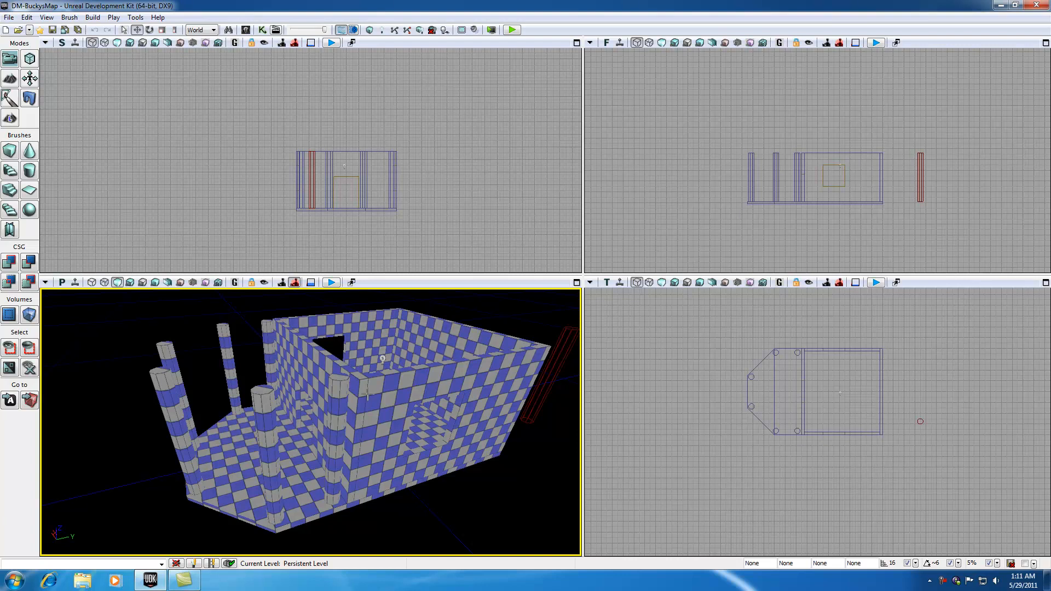
{"action": "mouse_move", "coordinate": [927, 546]}
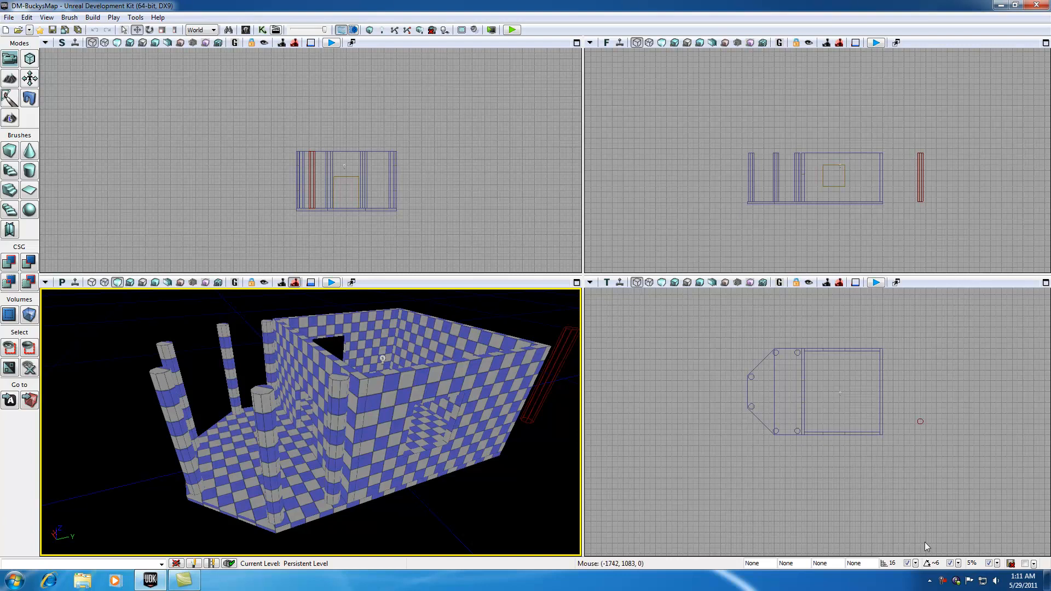